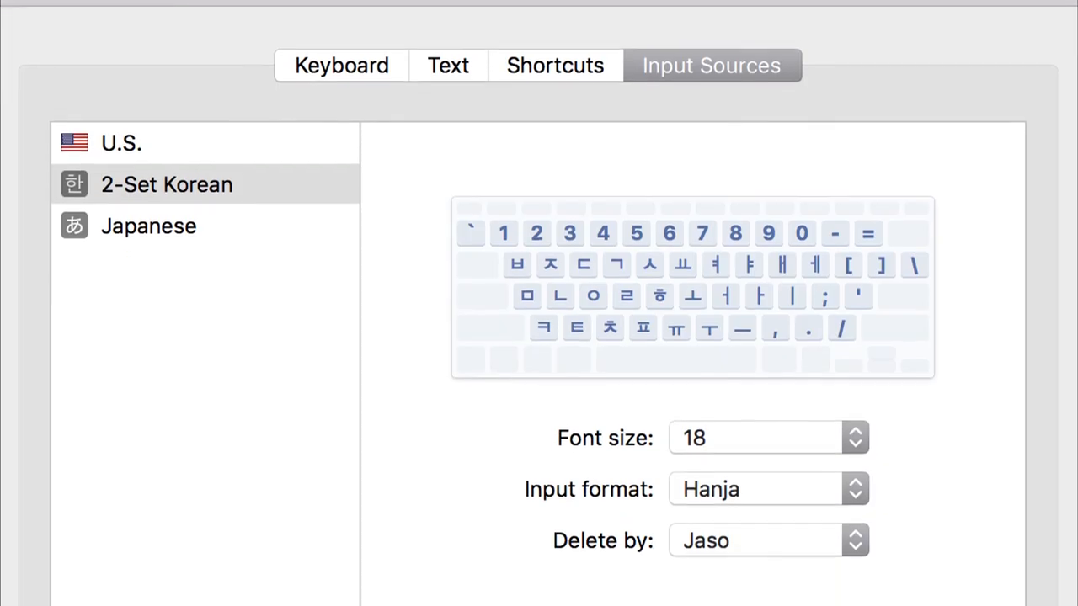
{"action": "scroll", "scroll_direction": "down", "scroll_amount": 3}
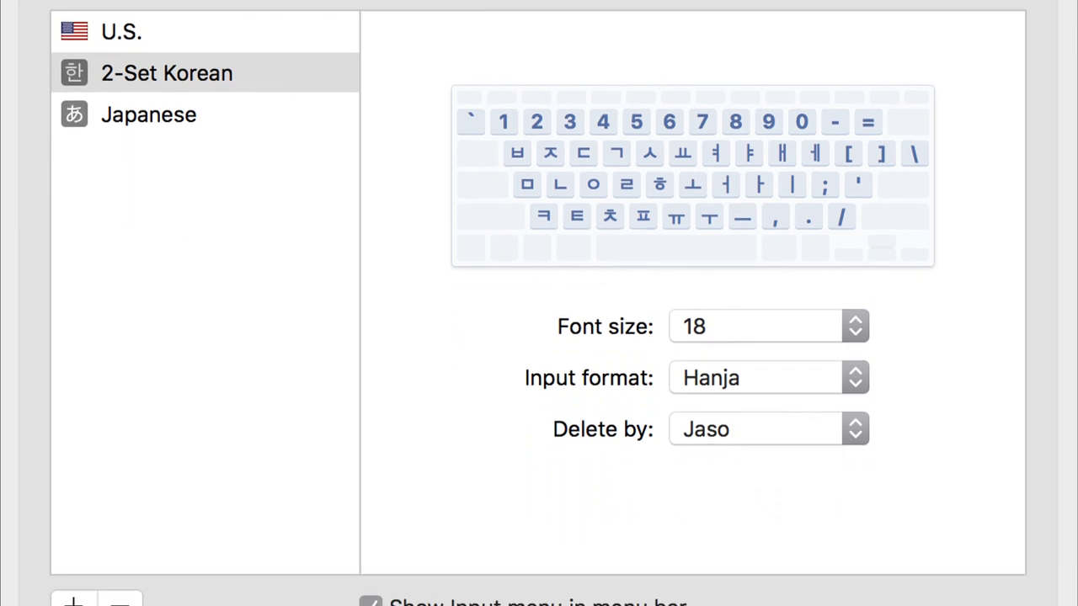